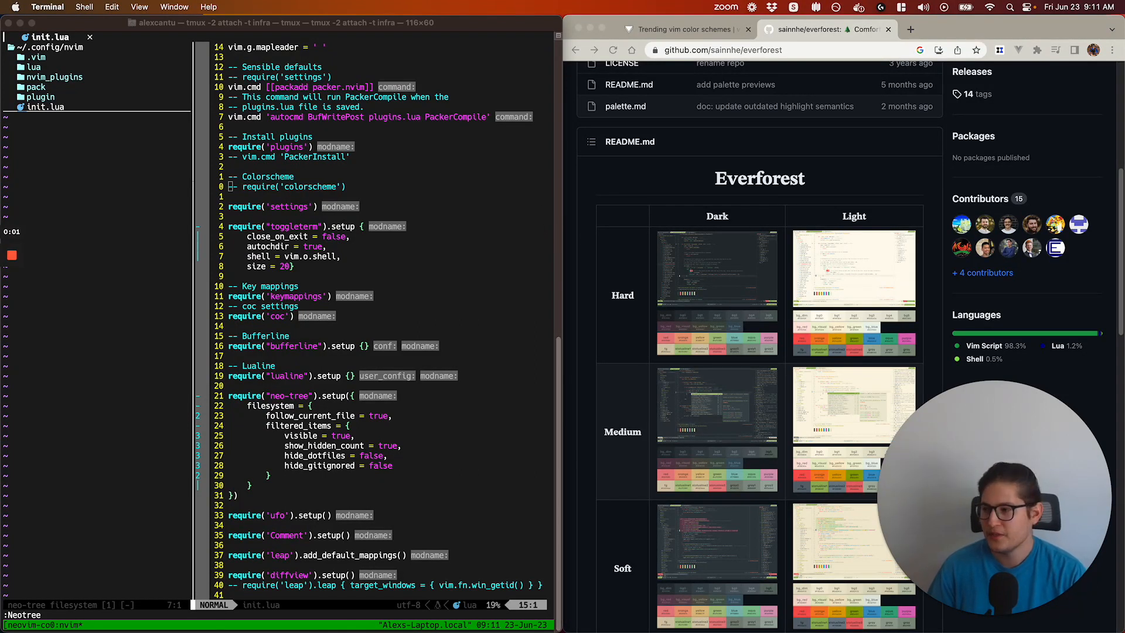
mouse_move(427, 225)
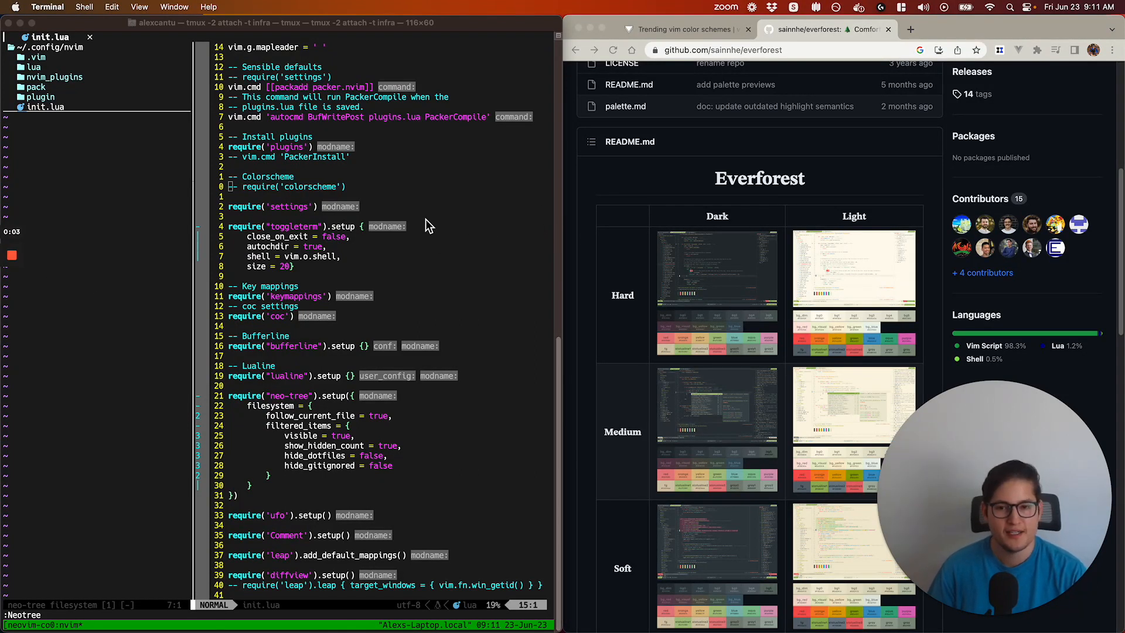
mouse_move(602, 239)
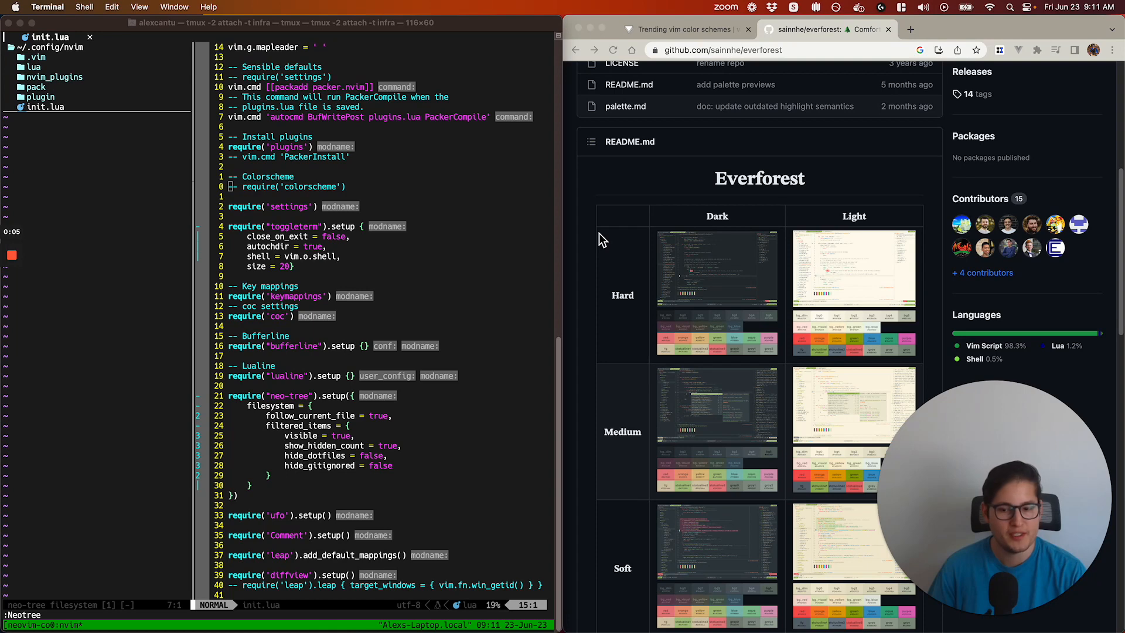
mouse_move(1062, 493)
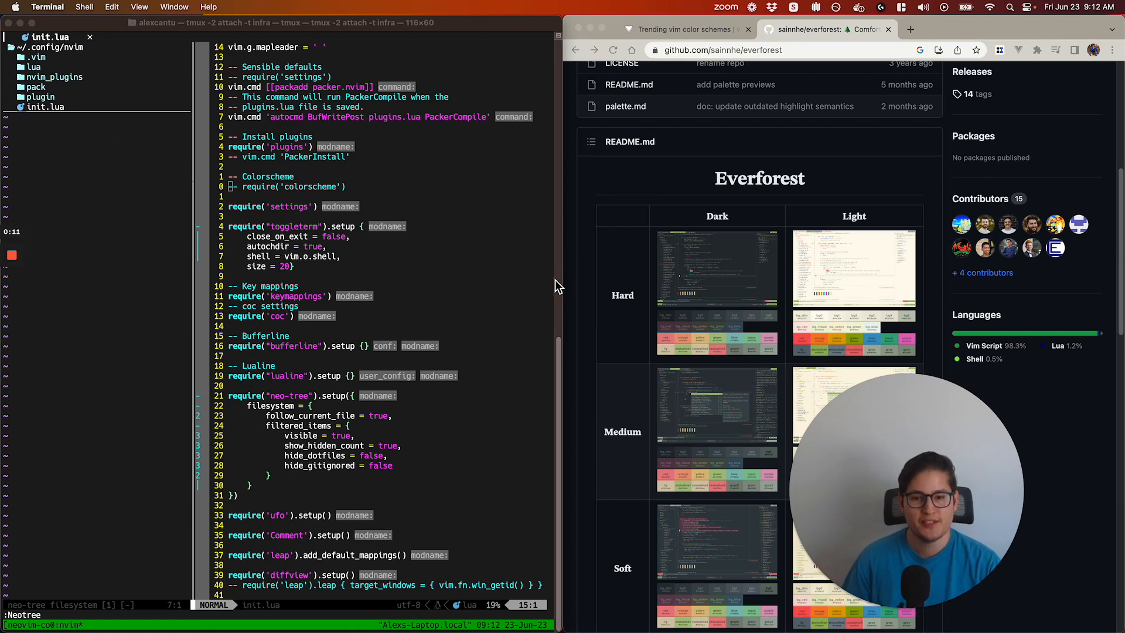
mouse_move(541, 274)
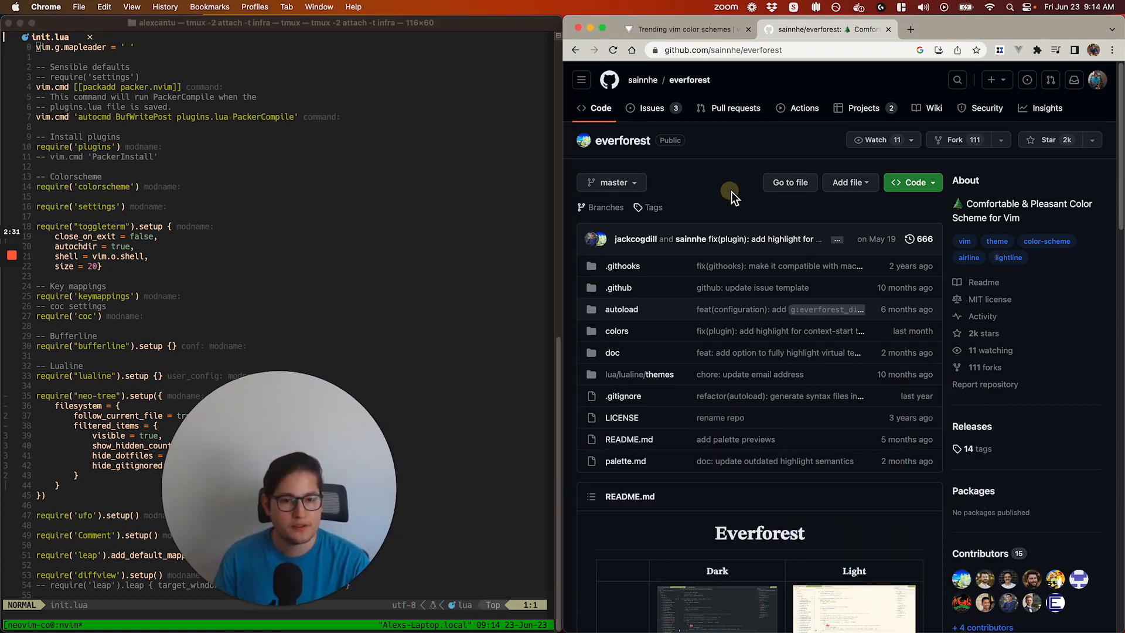
Scroll the Everforest README down to its dark and light Hard, Medium, Soft preview table
scroll(down, 3)
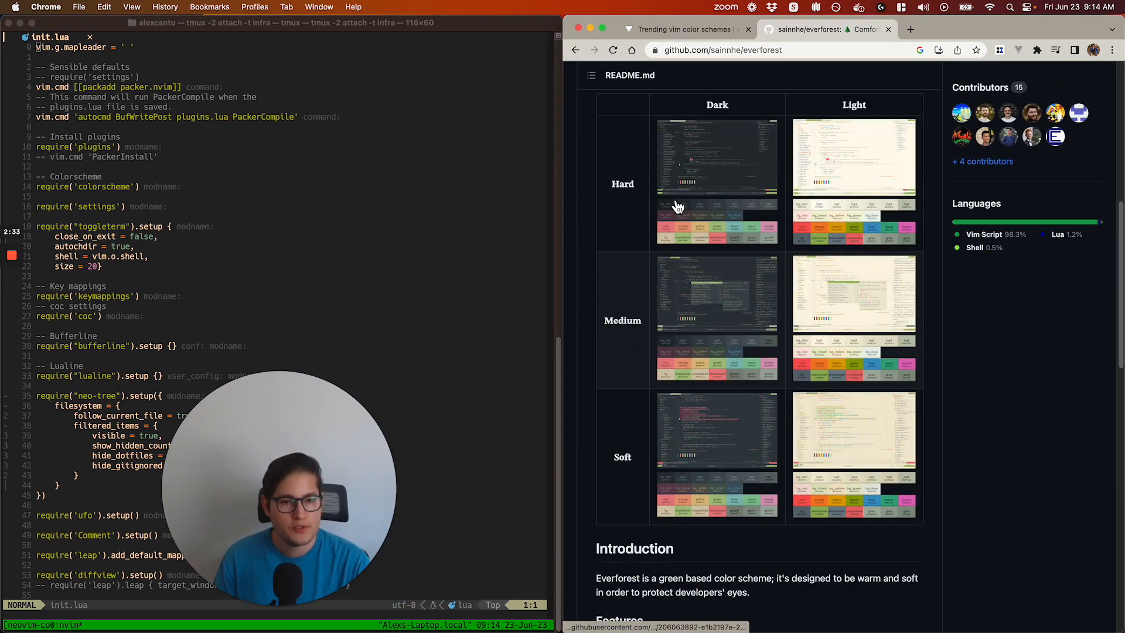
scroll(down, 3)
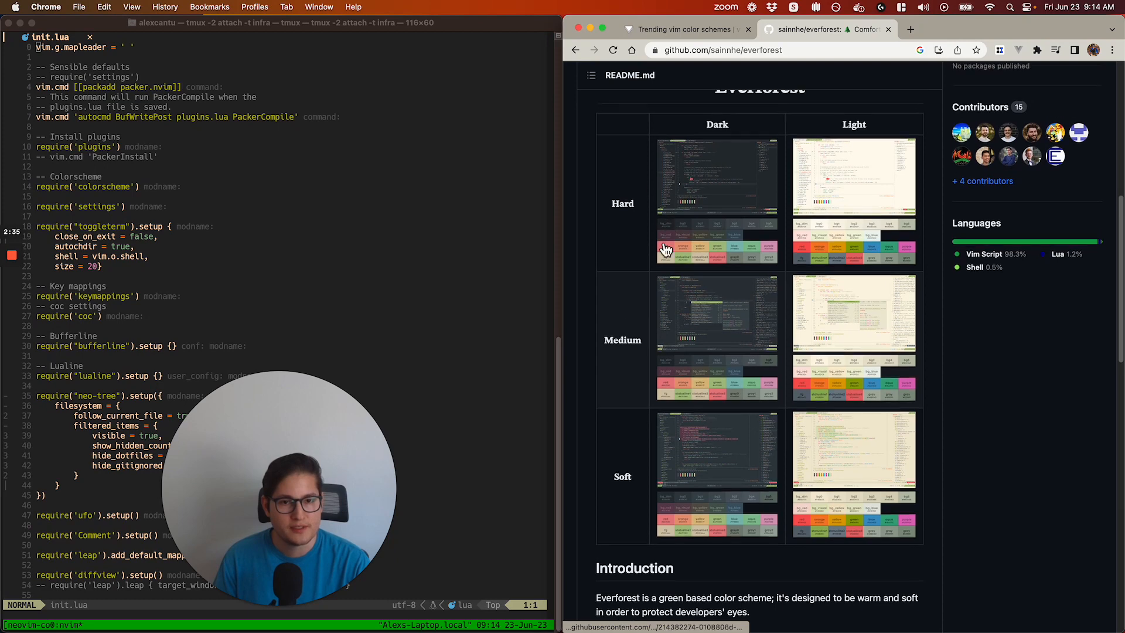
scroll(down, 3)
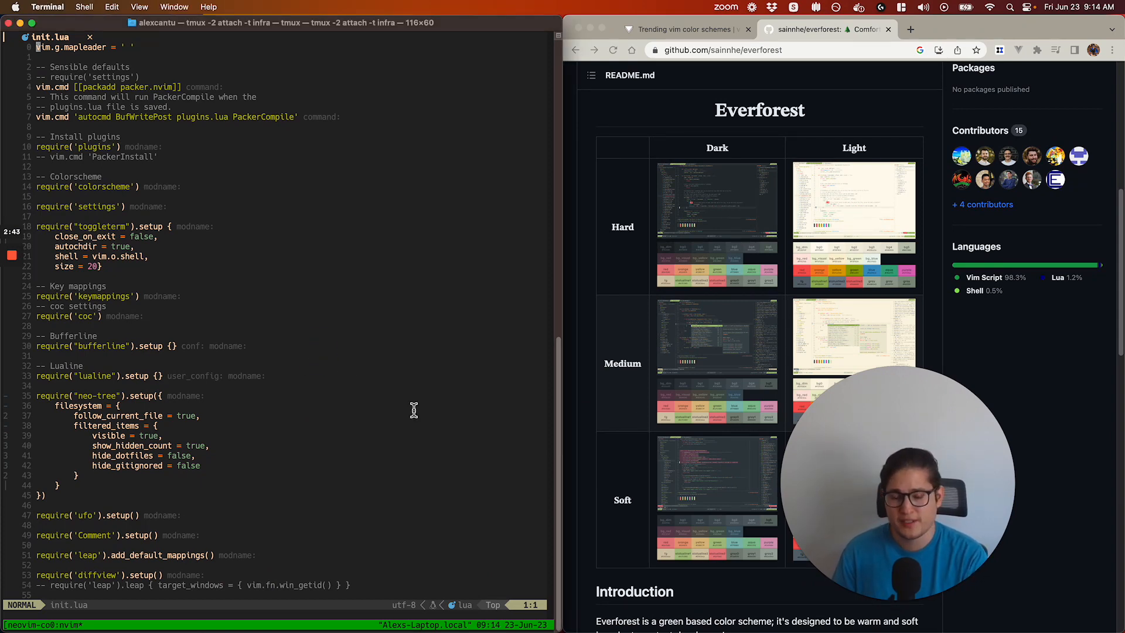
Try Everforest's light background with :set background, then return to dark
text(:set ba)
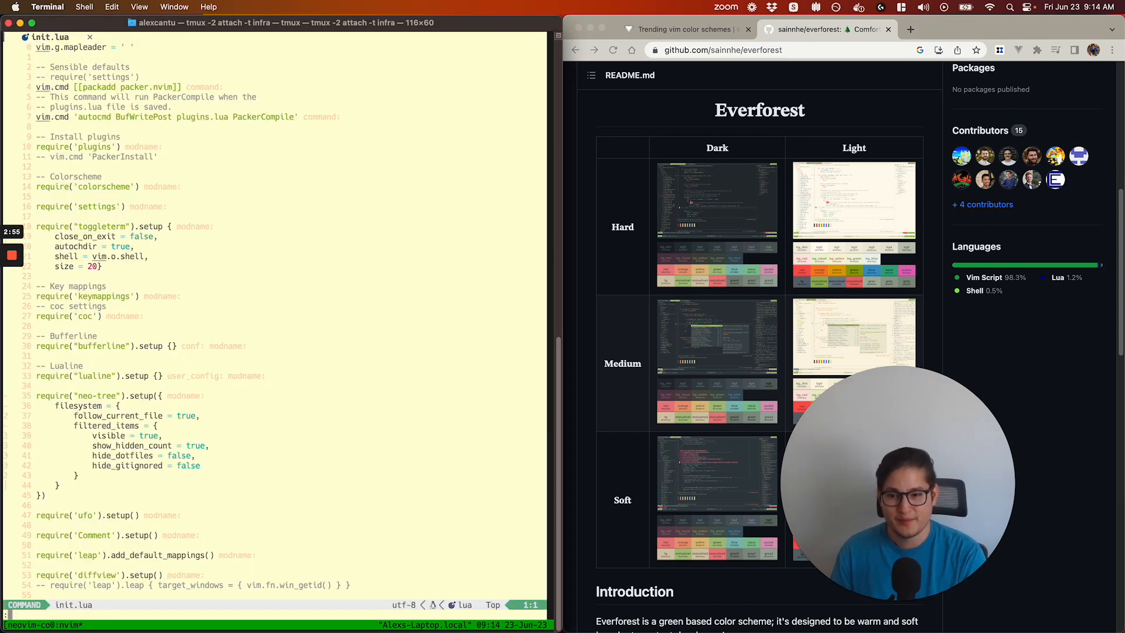
text(:set background=dark)
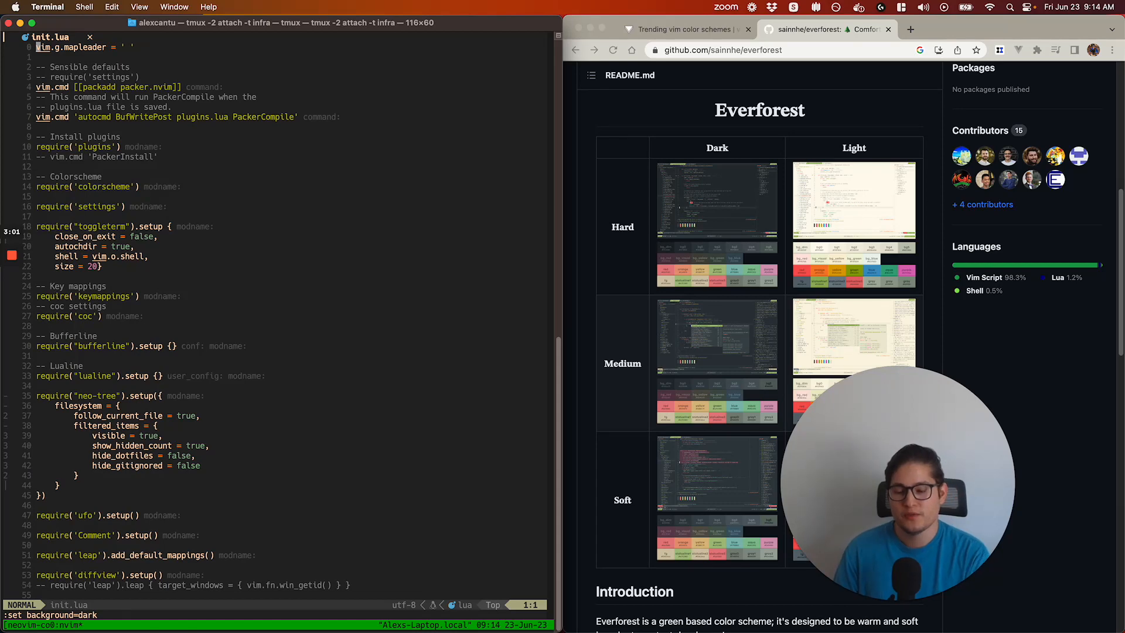
click(147, 36)
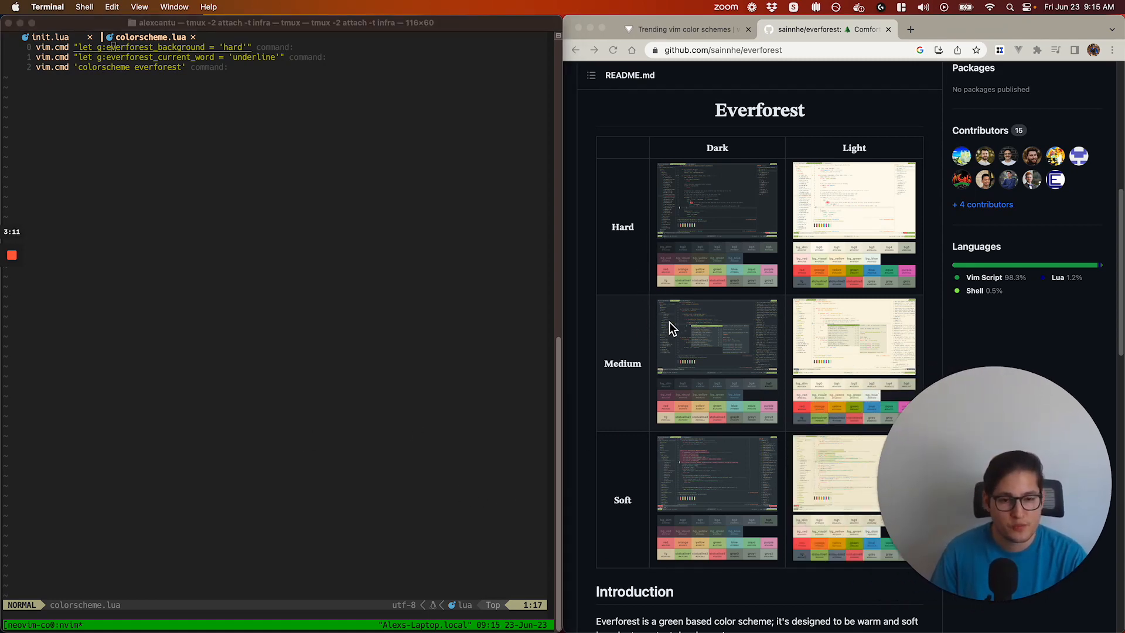
mouse_move(281, 176)
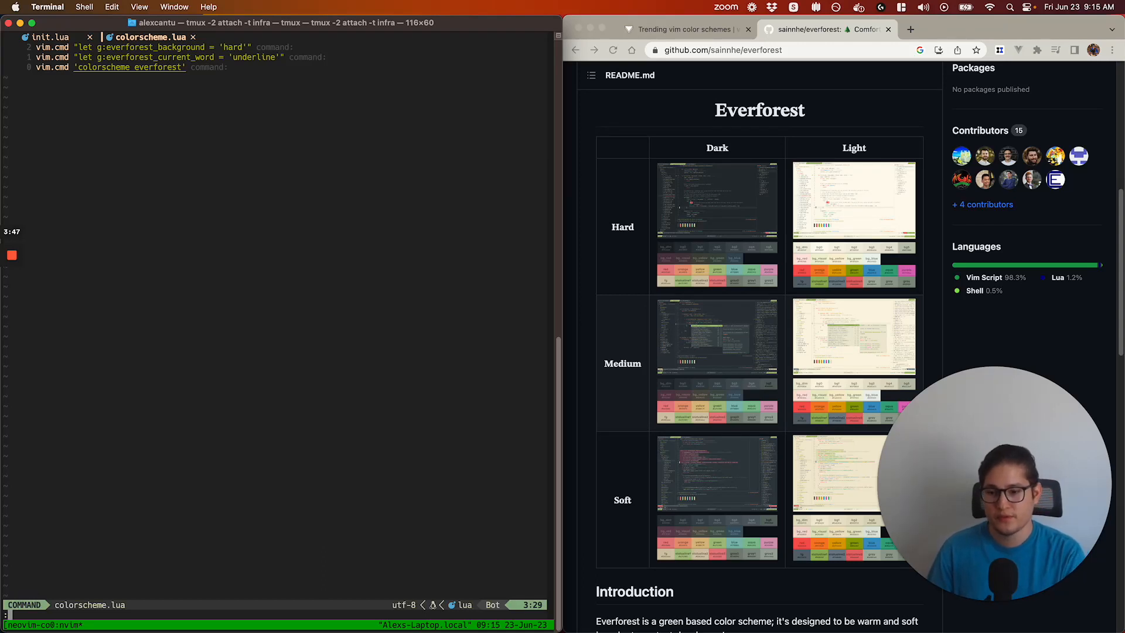
Run :help everforest and scroll to the features list and installation section
text(:help ever)
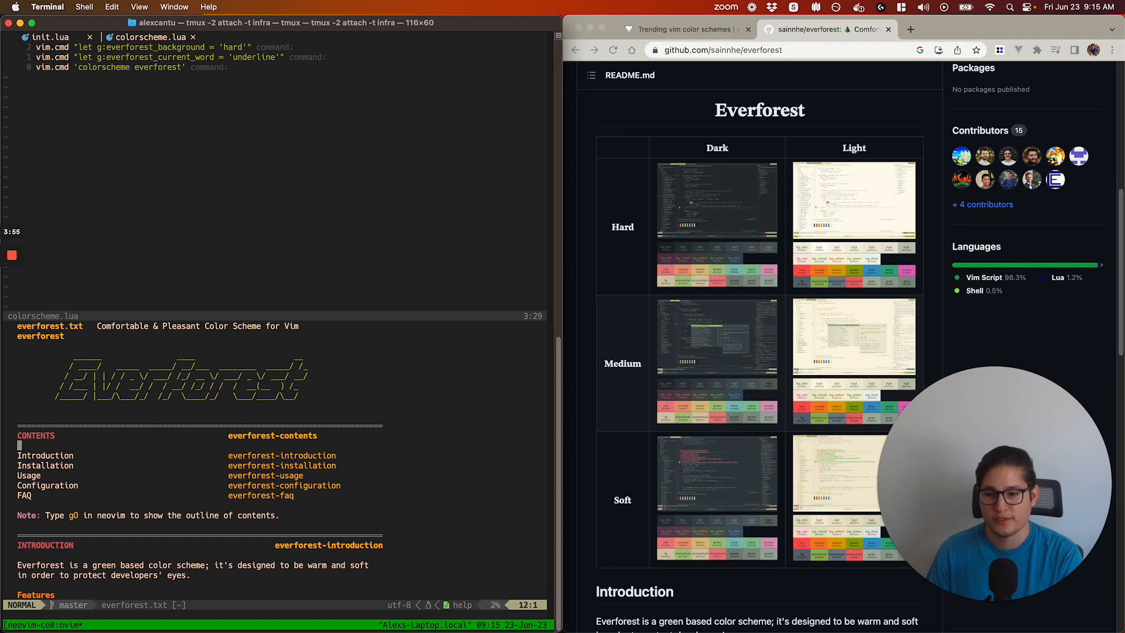
scroll(down, 3)
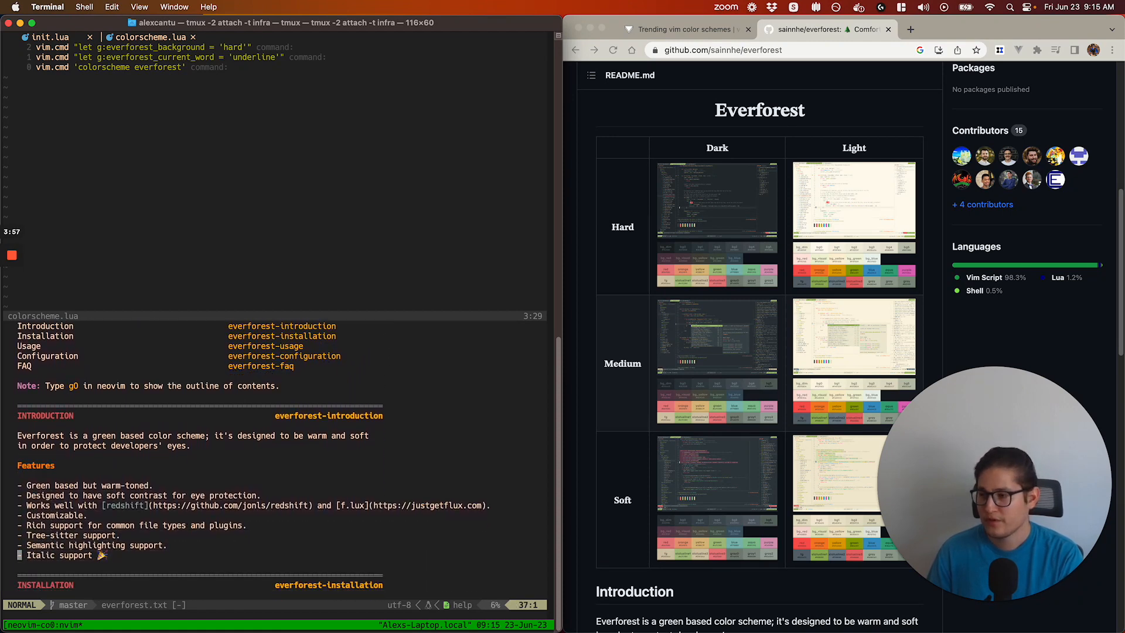
scroll(down, 3)
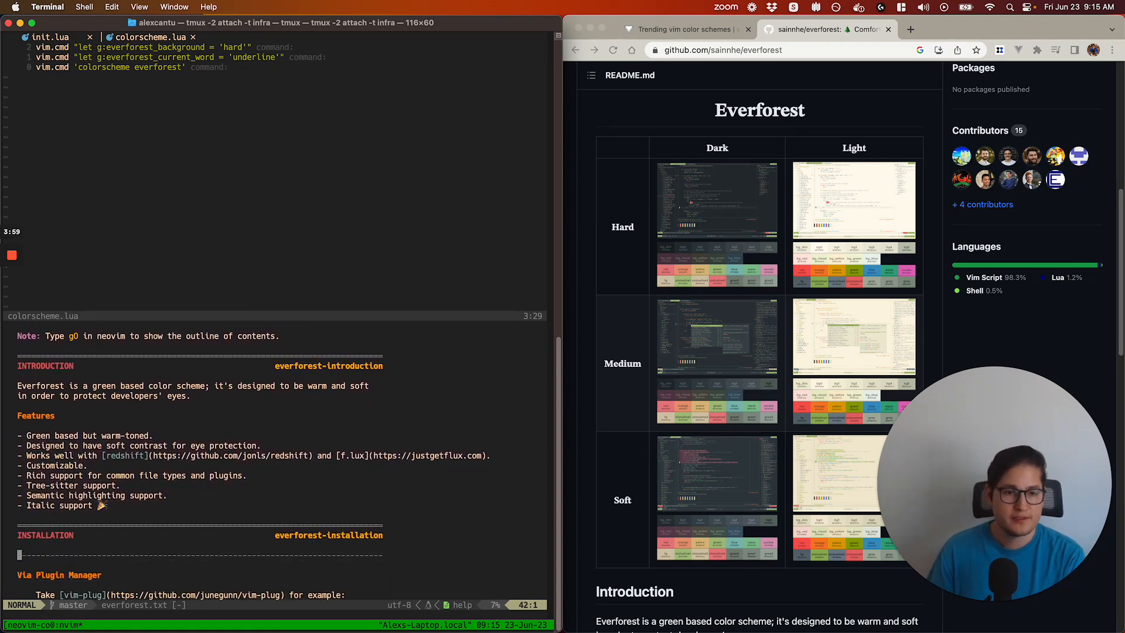
mouse_move(348, 282)
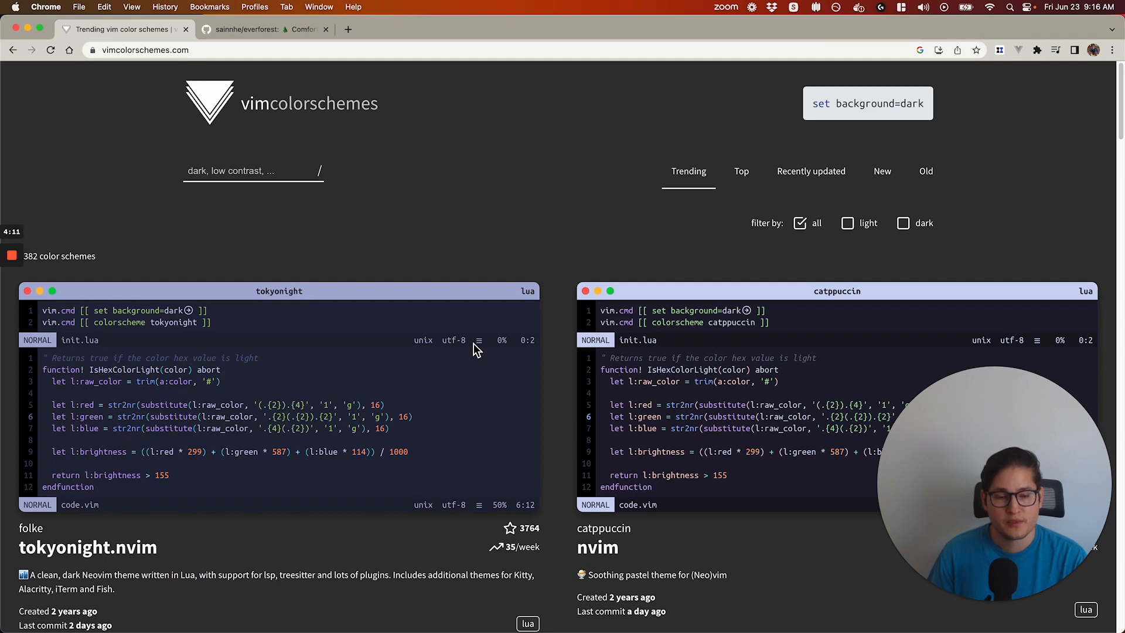
mouse_move(346, 319)
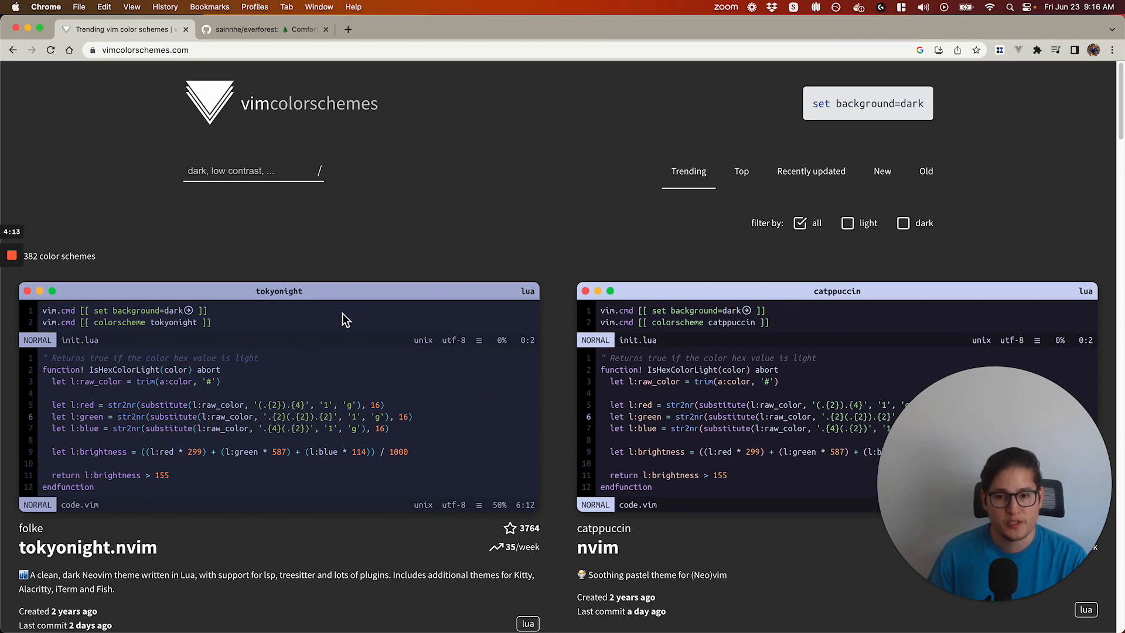
Browse vimcolorschemes.com's trending list to reach awesome-vim-colorschemes with its one-dark preview
scroll(down, 3)
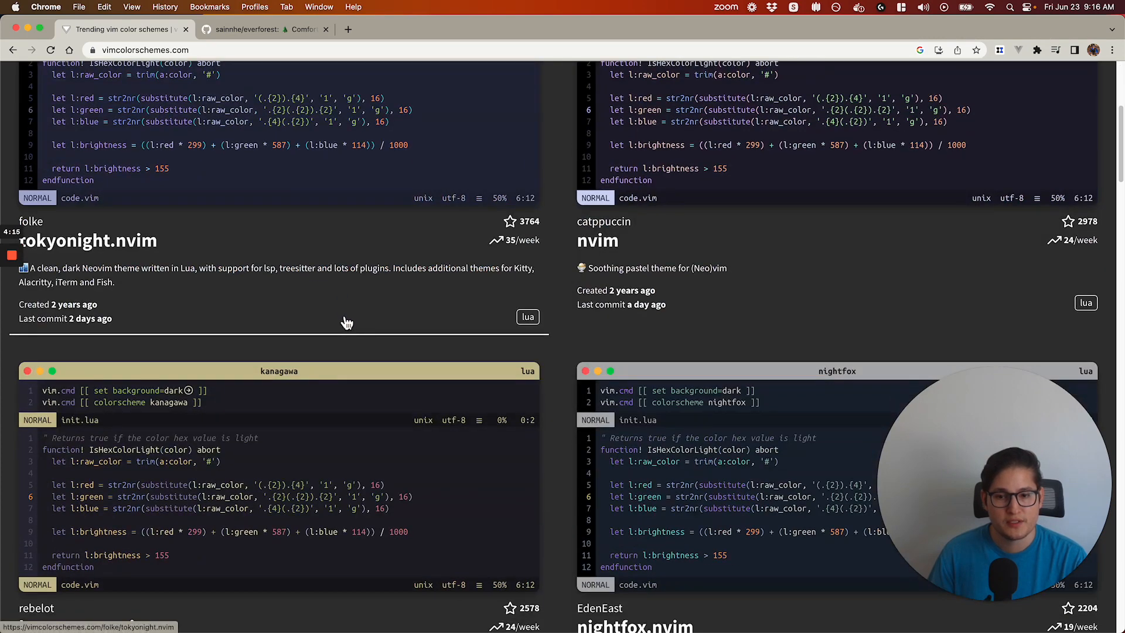
scroll(down, 3)
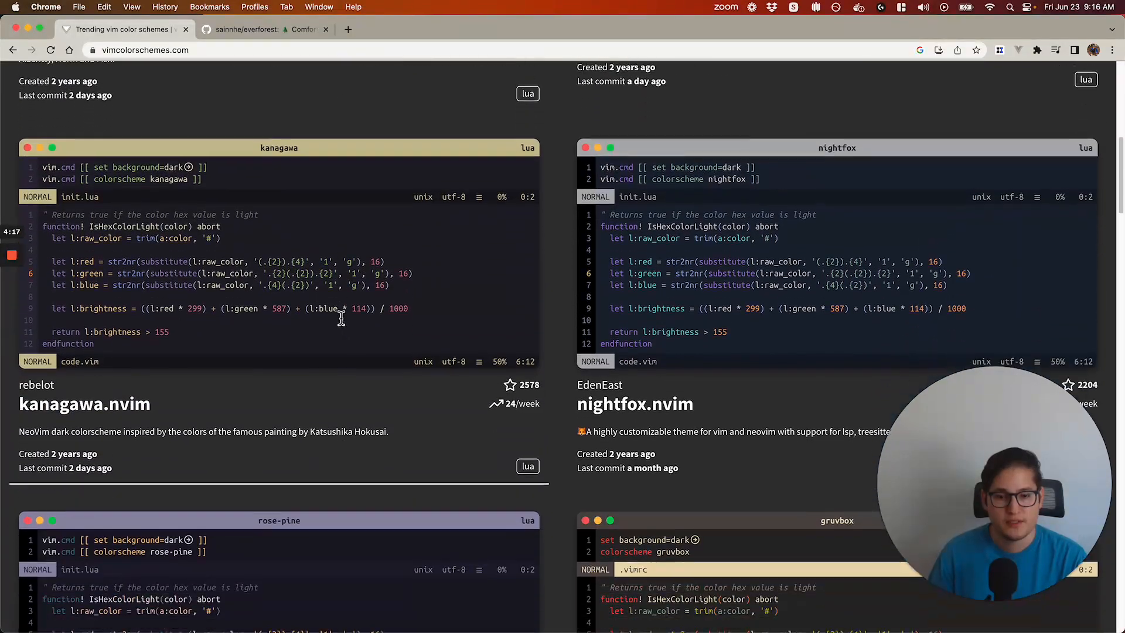
scroll(down, 3)
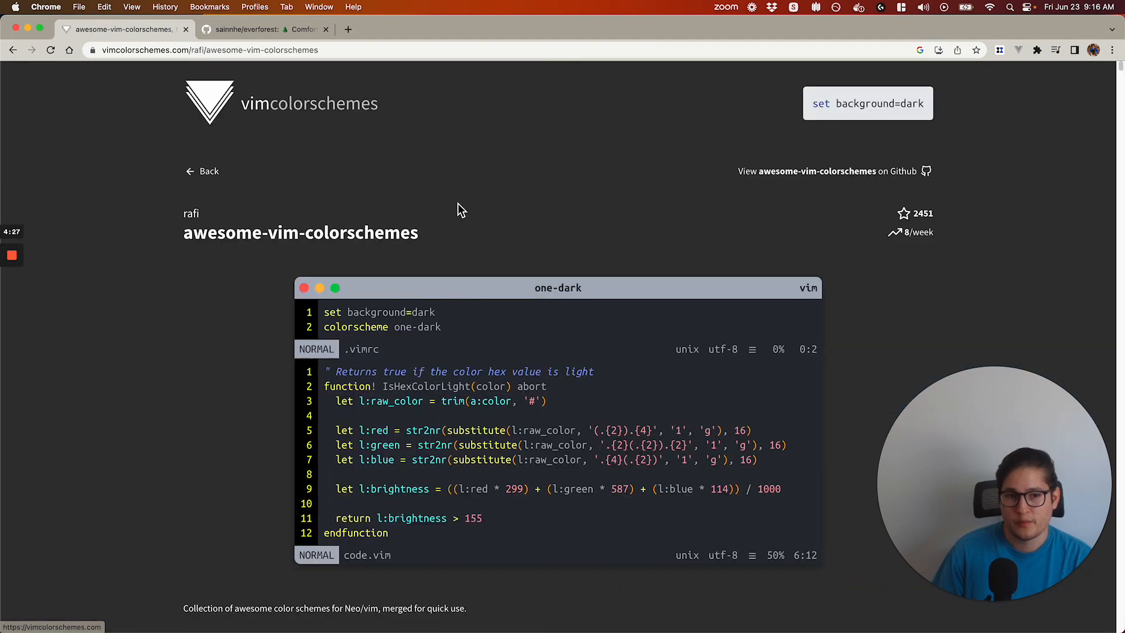
Open rafi's awesome-vim-colorschemes on GitHub and scroll through its color scheme table
click(832, 171)
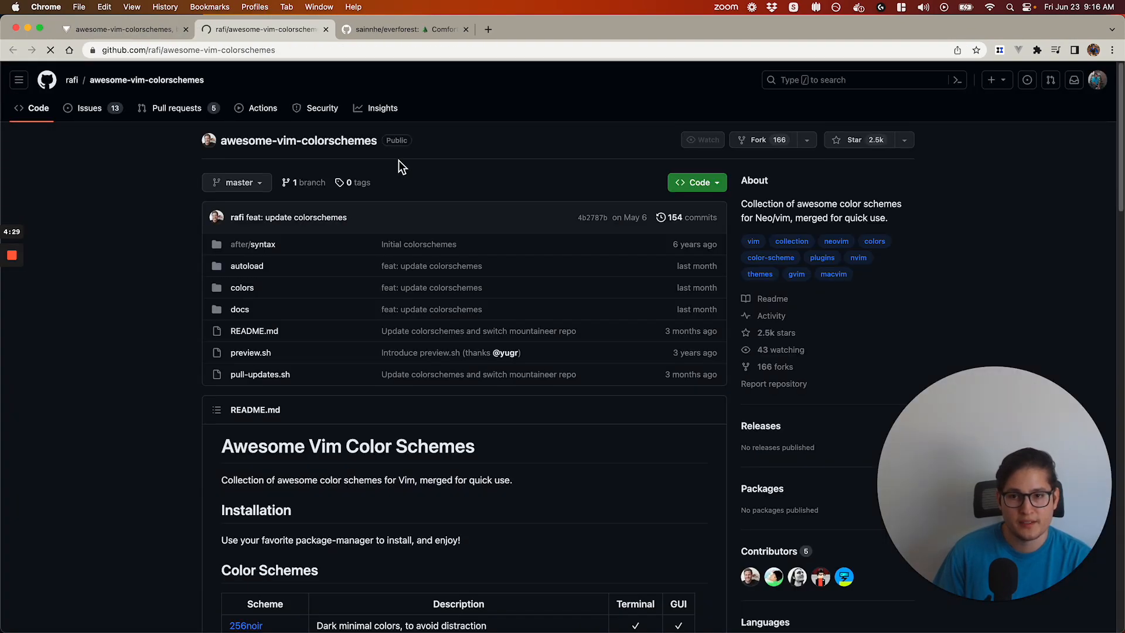
scroll(down, 3)
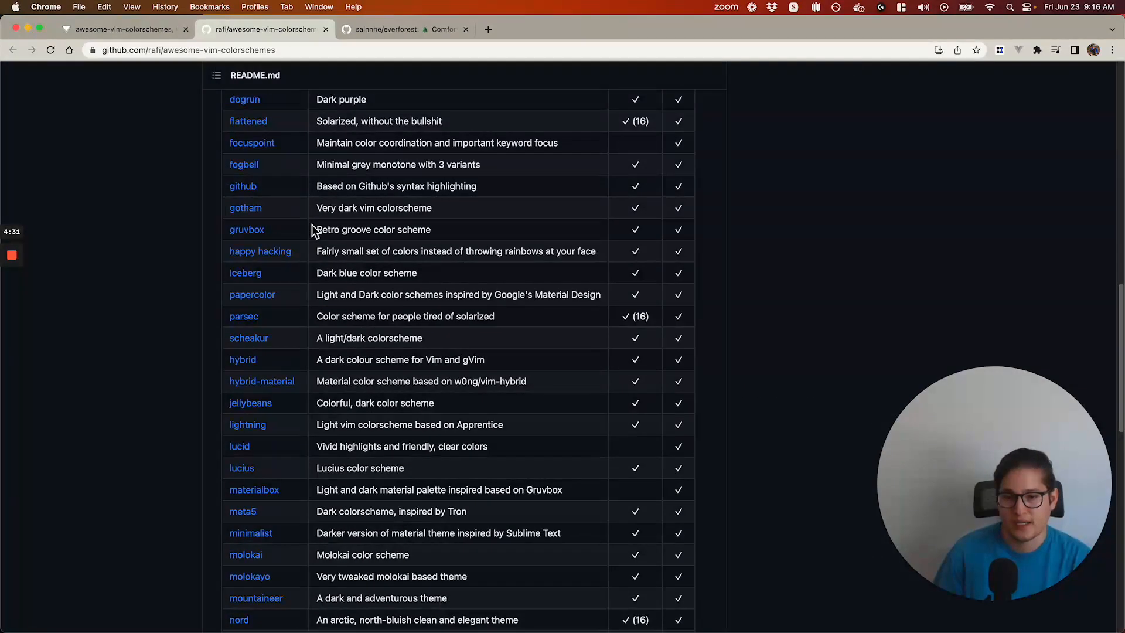
scroll(up, 3)
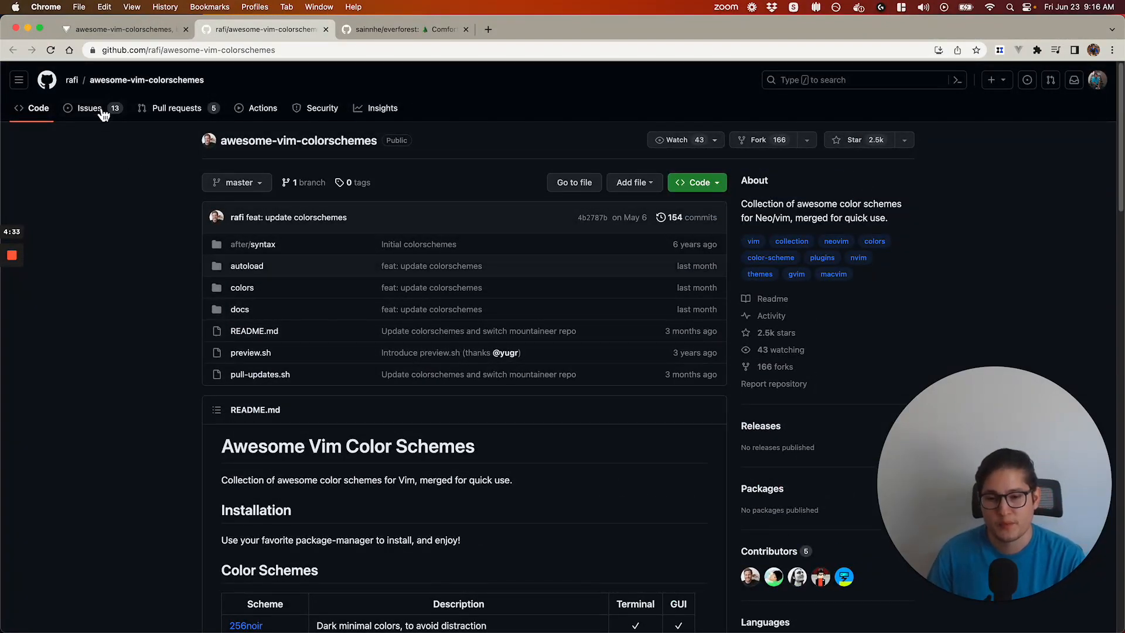